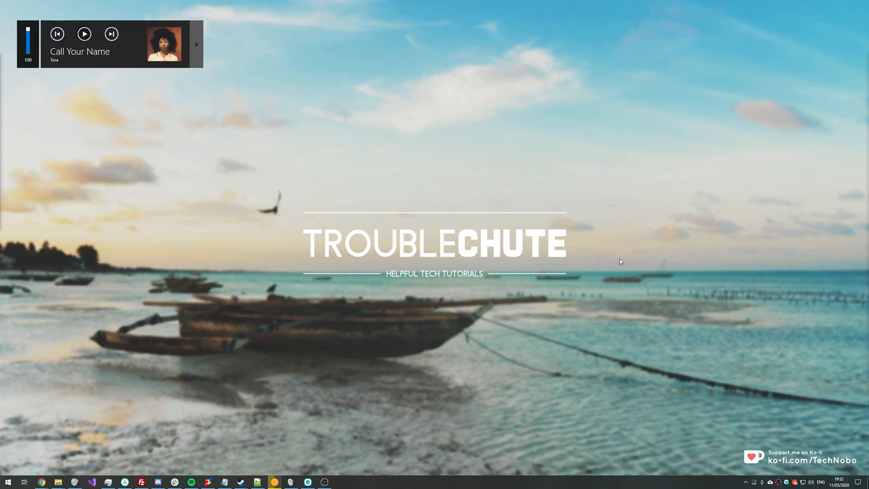
{"action": "mouse_move", "coordinate": [420, 262]}
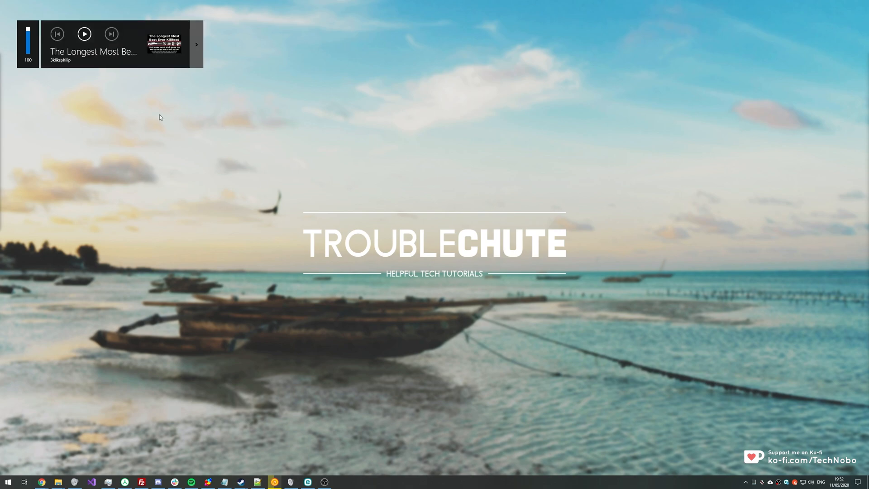
Bring the Chrome window with the Killfeed YouTube video to the front
{"action": "left_click", "coordinate": [84, 34]}
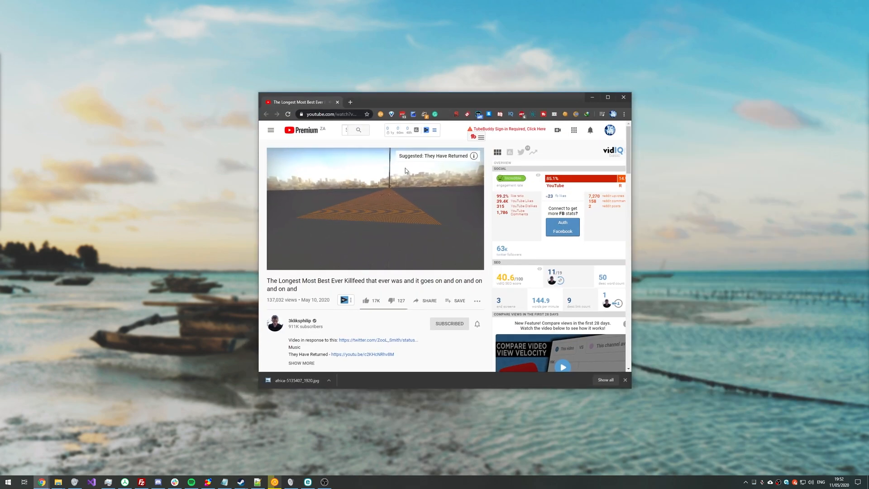
Play the Killfeed video briefly, then pause it
{"action": "left_click", "coordinate": [375, 210]}
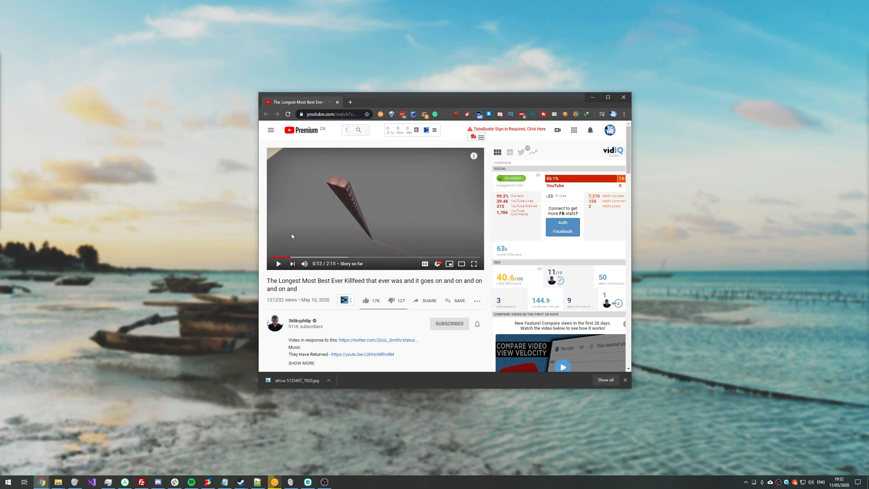
{"action": "left_click", "coordinate": [279, 264]}
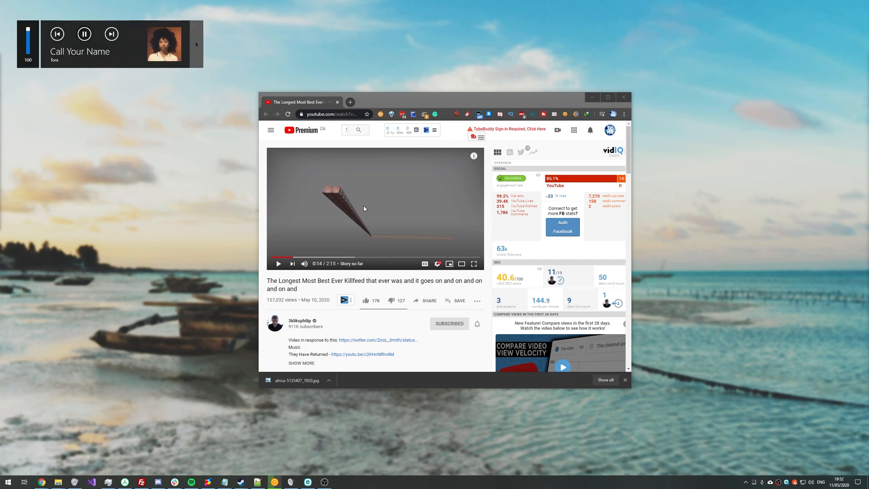
{"action": "mouse_move", "coordinate": [196, 206]}
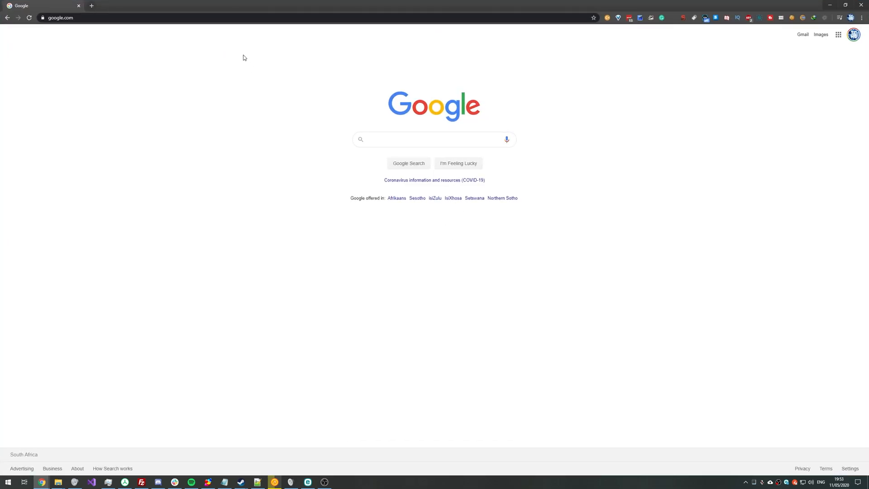
Go to chrome://flags in the address bar
{"action": "left_click", "coordinate": [57, 17]}
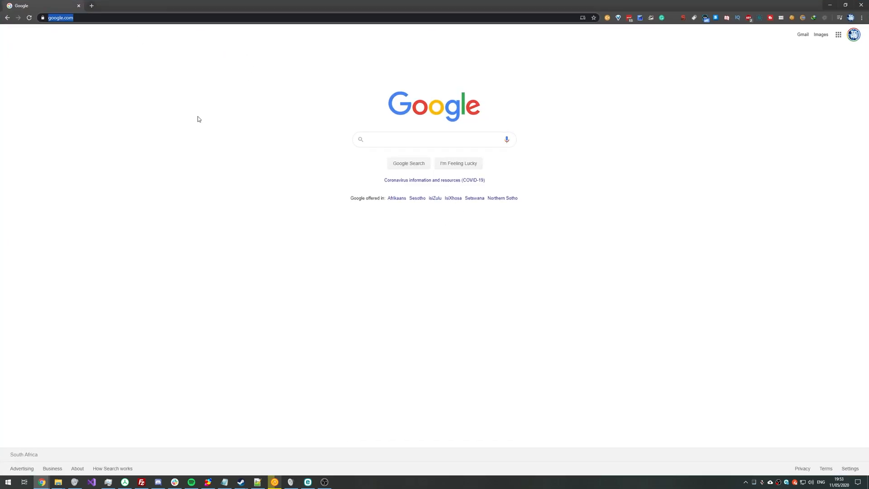
{"action": "type", "text": "chrome://flags"}
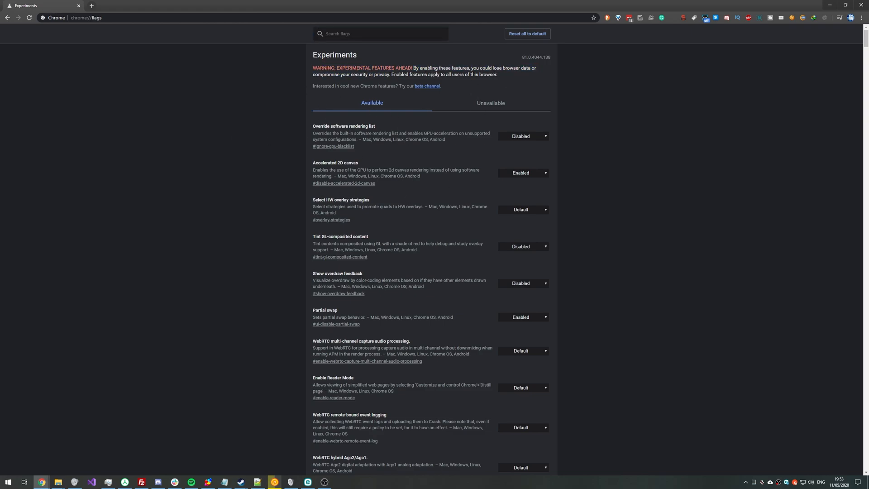
{"action": "mouse_move", "coordinate": [457, 165]}
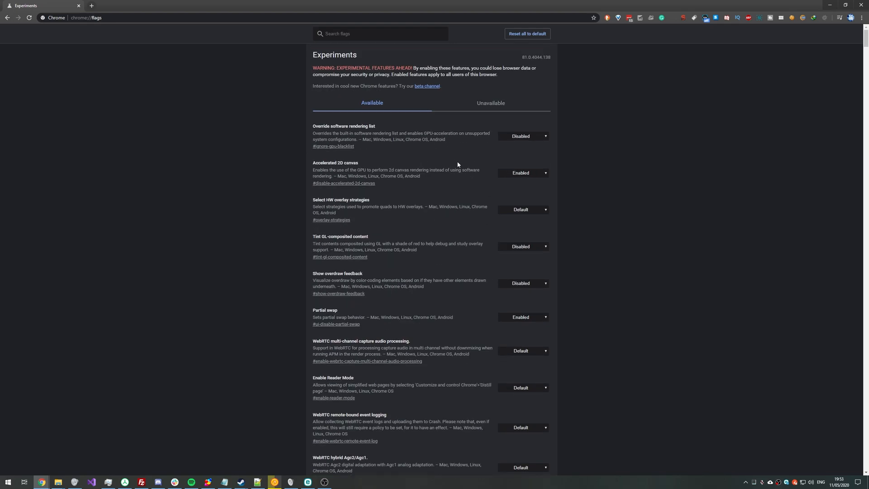
{"action": "mouse_move", "coordinate": [523, 203]}
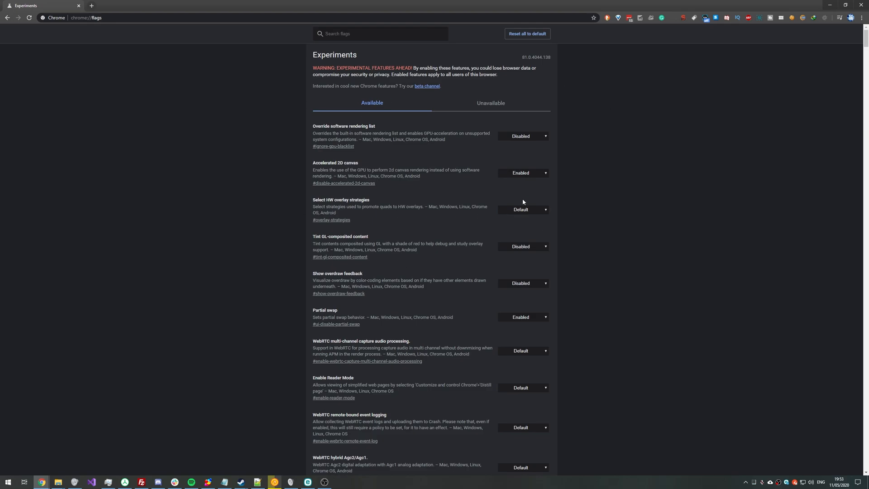
Focus the Search flags box on the Experiments page
{"action": "left_click", "coordinate": [381, 34]}
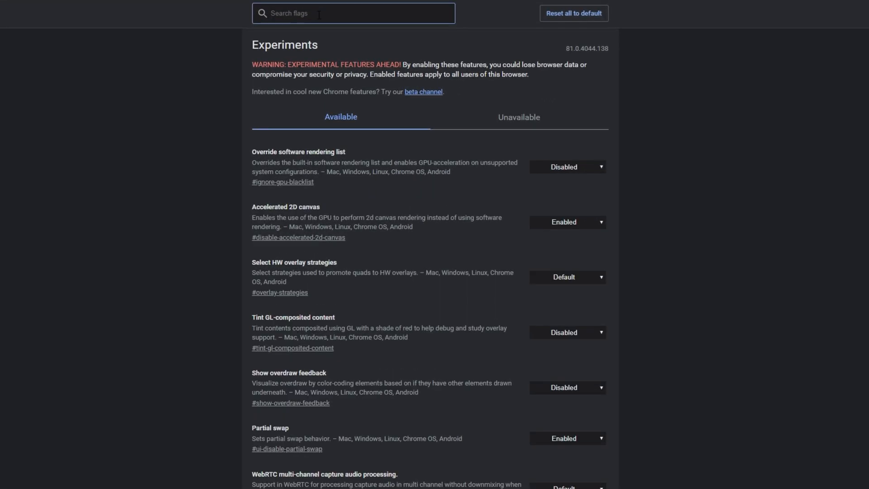
Search flags for 'hardware media' and set Hardware Media Key Handling to Disabled
{"action": "type", "text": "hardware"}
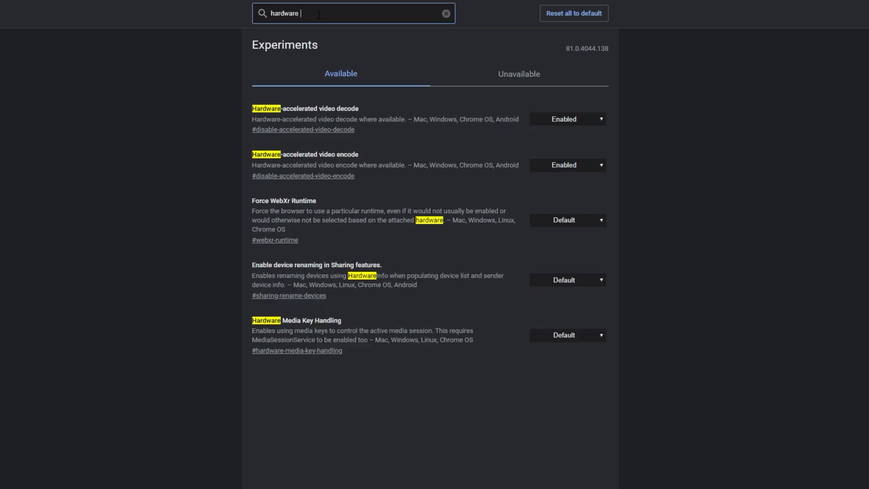
{"action": "type", "text": "media"}
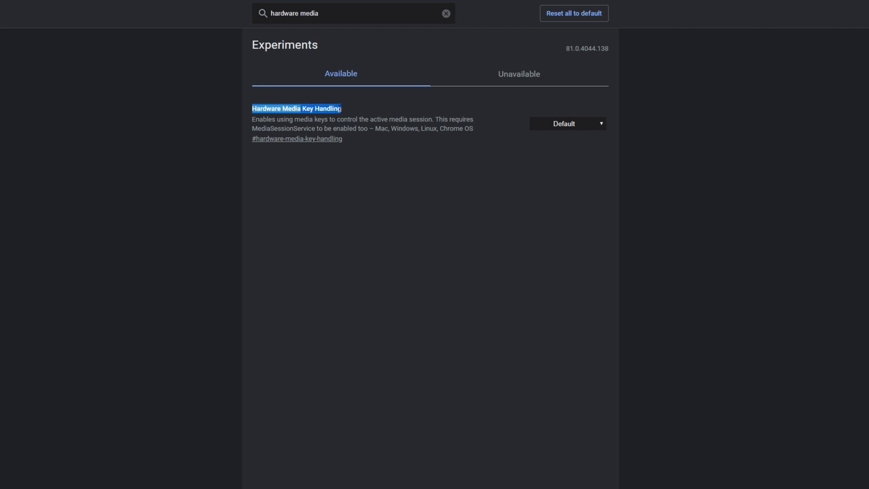
{"action": "left_click", "coordinate": [566, 123]}
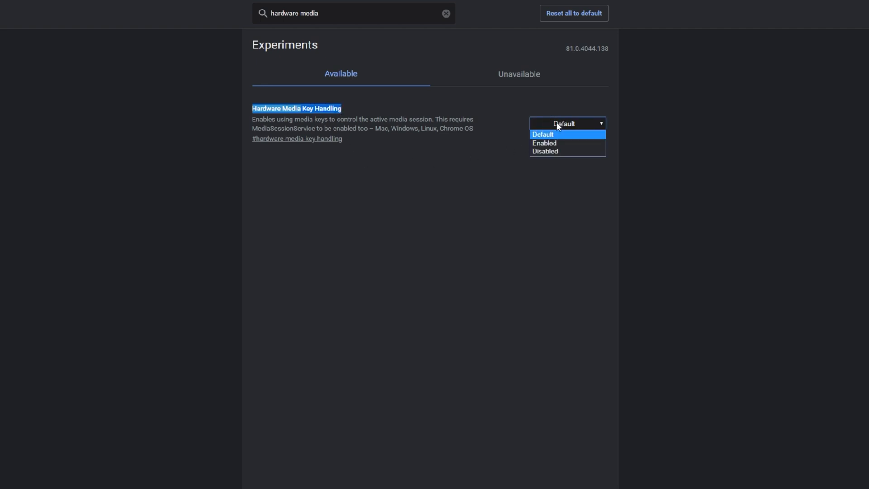
{"action": "mouse_move", "coordinate": [553, 153]}
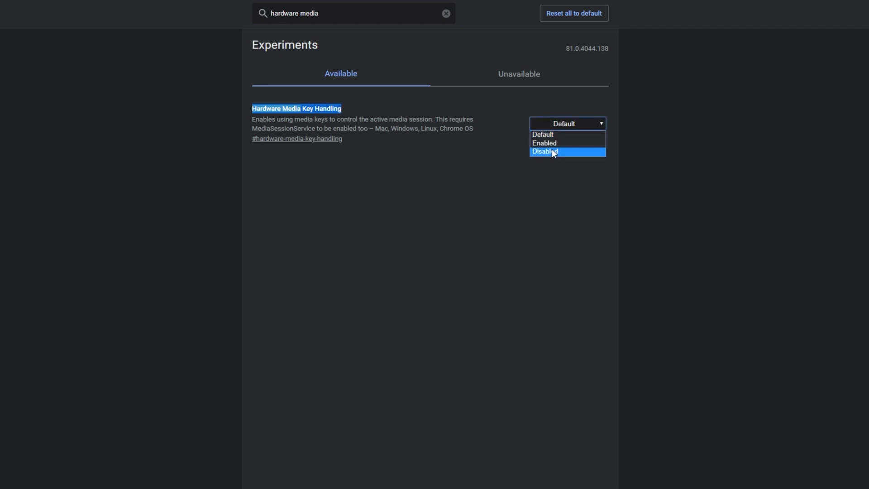
{"action": "left_click", "coordinate": [545, 151]}
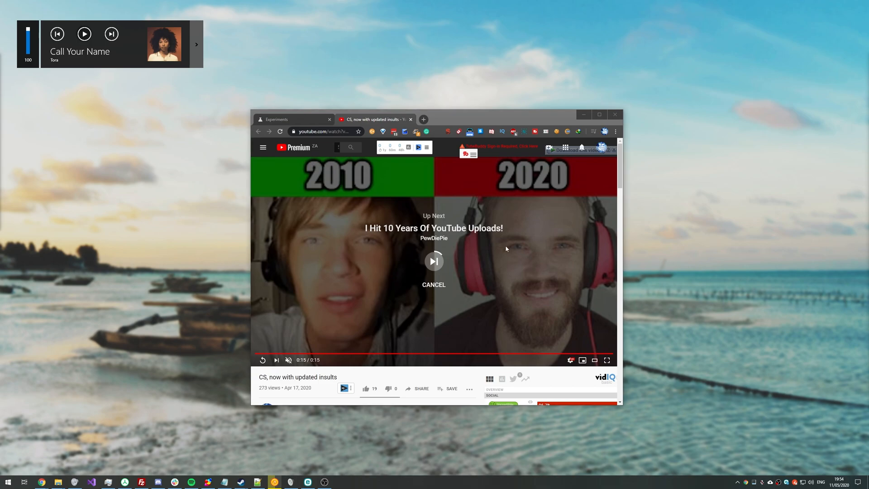
Cancel the YouTube autoplay countdown and close the video tab
{"action": "left_click", "coordinate": [433, 284]}
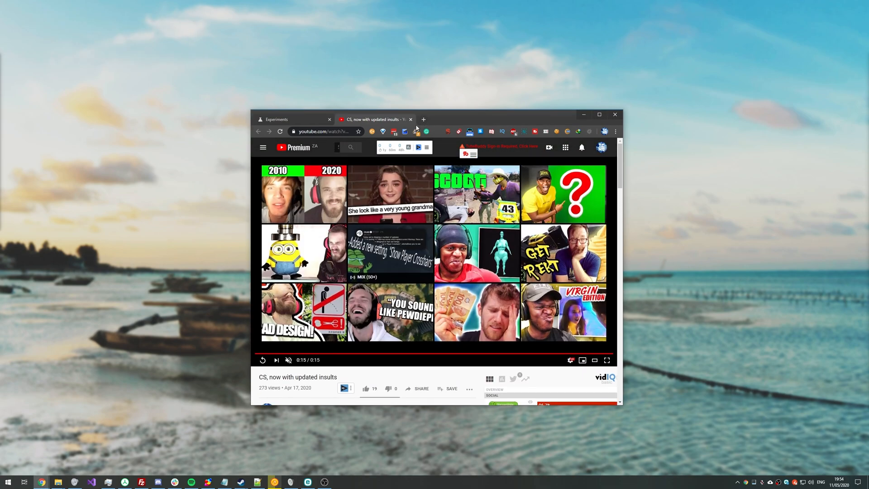
{"action": "scroll", "scroll_direction": "down", "scroll_amount": 3}
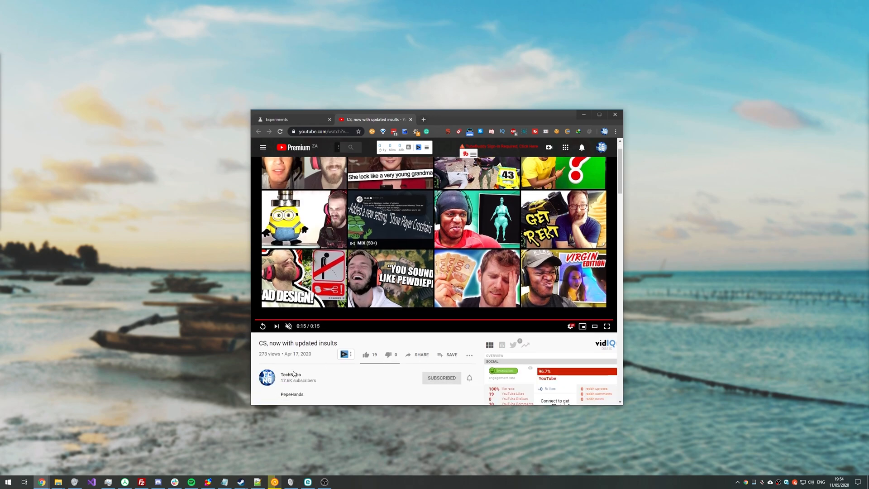
{"action": "left_click", "coordinate": [277, 119]}
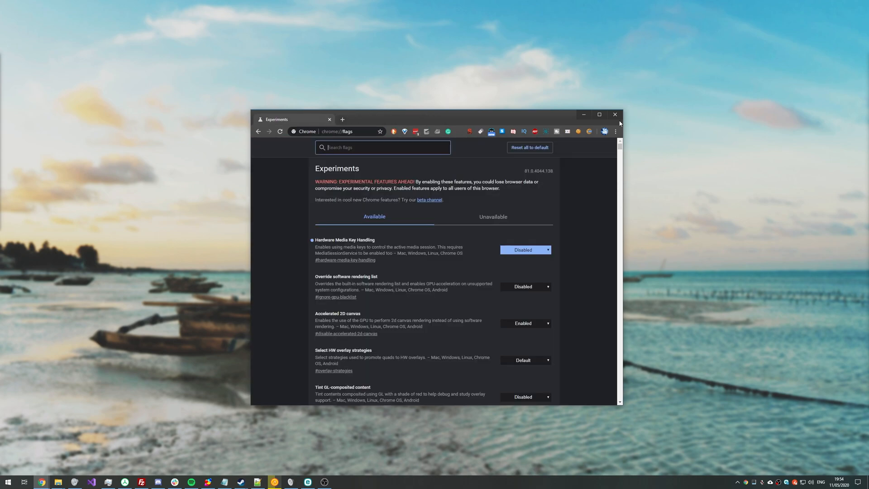